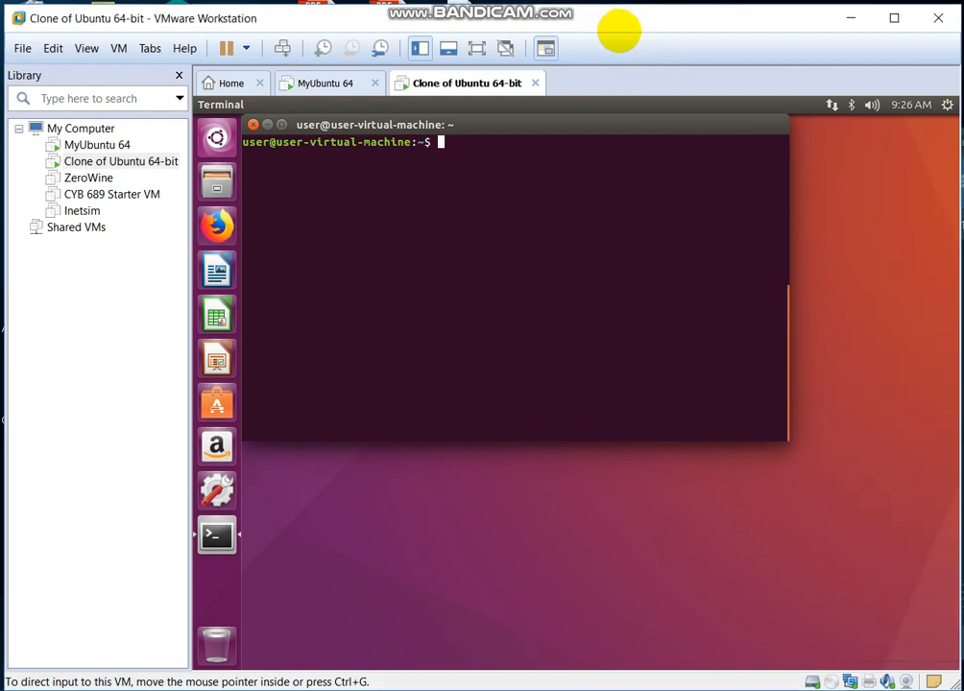
{"action": "mouse_move", "coordinate": [560, 246]}
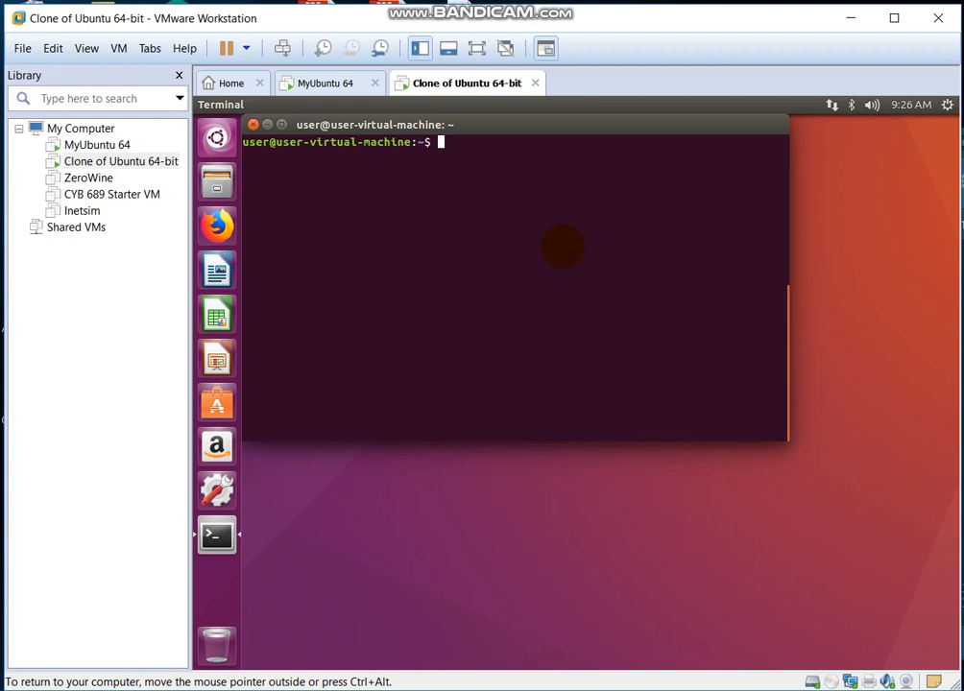
Step: Start a ping of google.com on the clone, then move to the MyUbuntu 64 machine
{"action": "type", "text": "g"}
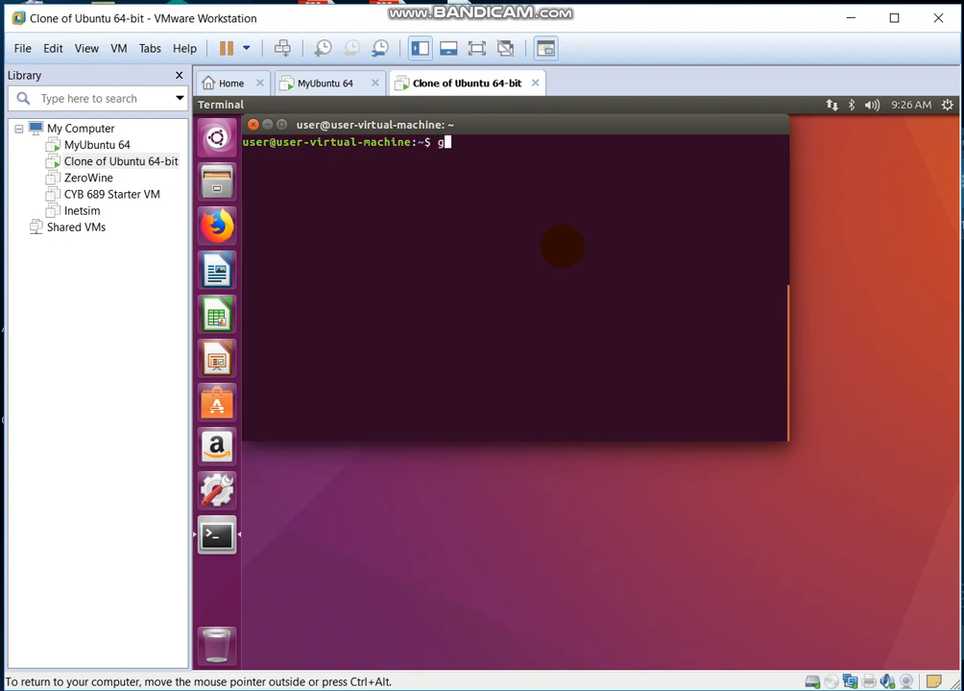
{"action": "key", "text": "BackSpace"}
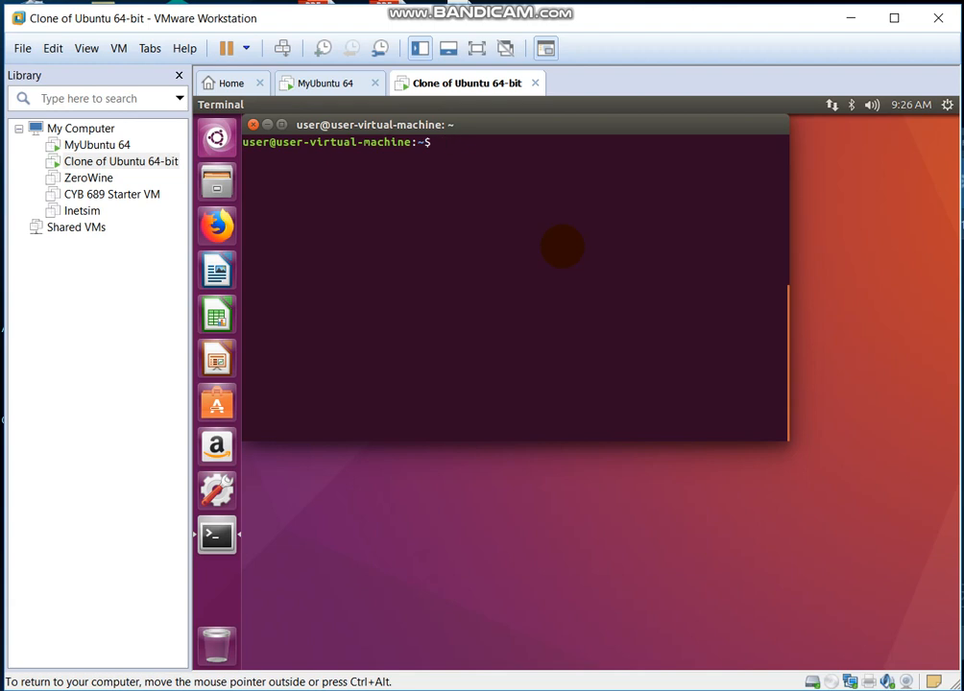
{"action": "type", "text": "ping"}
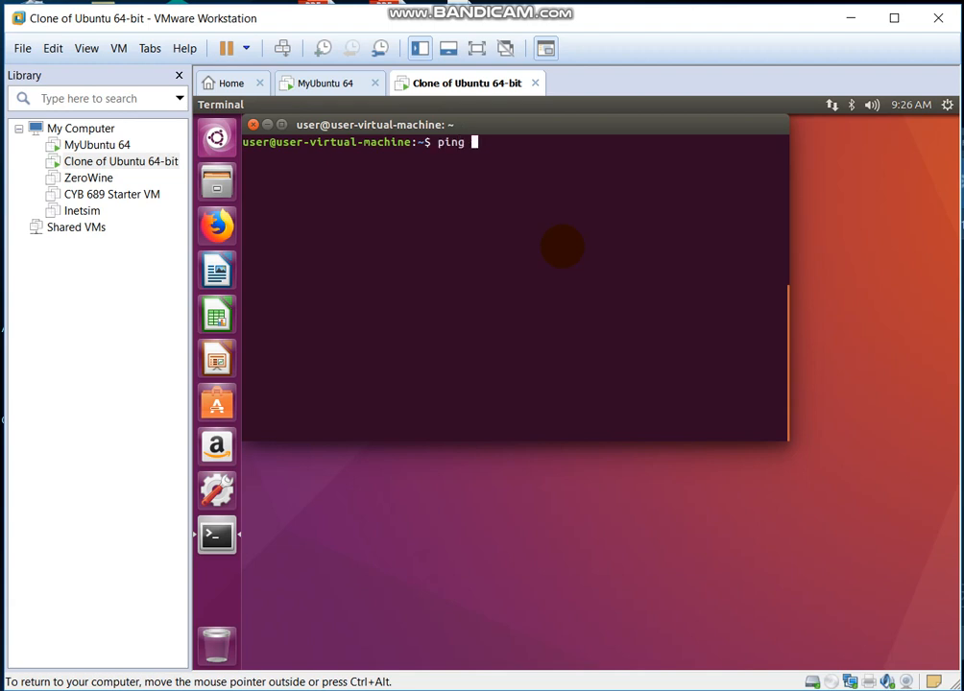
{"action": "type", "text": "google.com"}
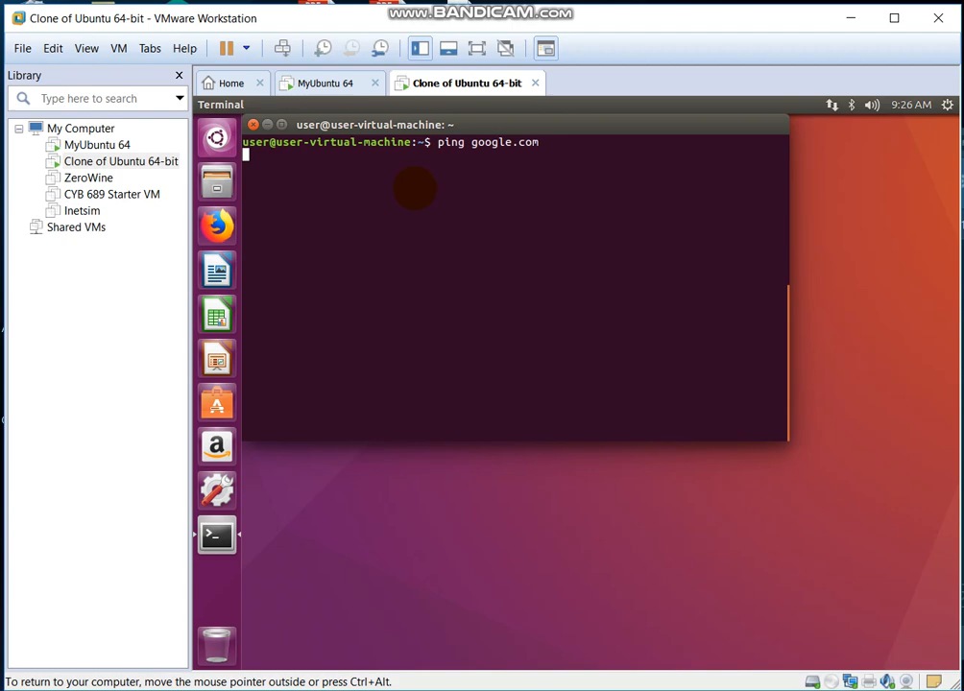
{"action": "left_click", "coordinate": [331, 83]}
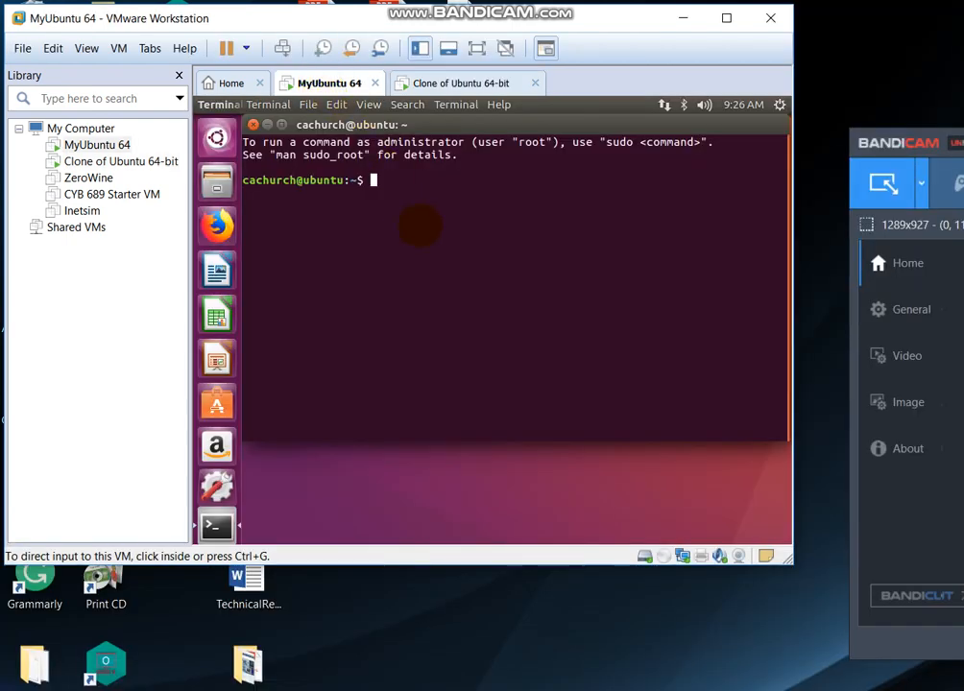
Step: Ping google.com from MyUbuntu 64, then cancel the unanswered pings on both machines with Ctrl+C
{"action": "type", "text": "ping"}
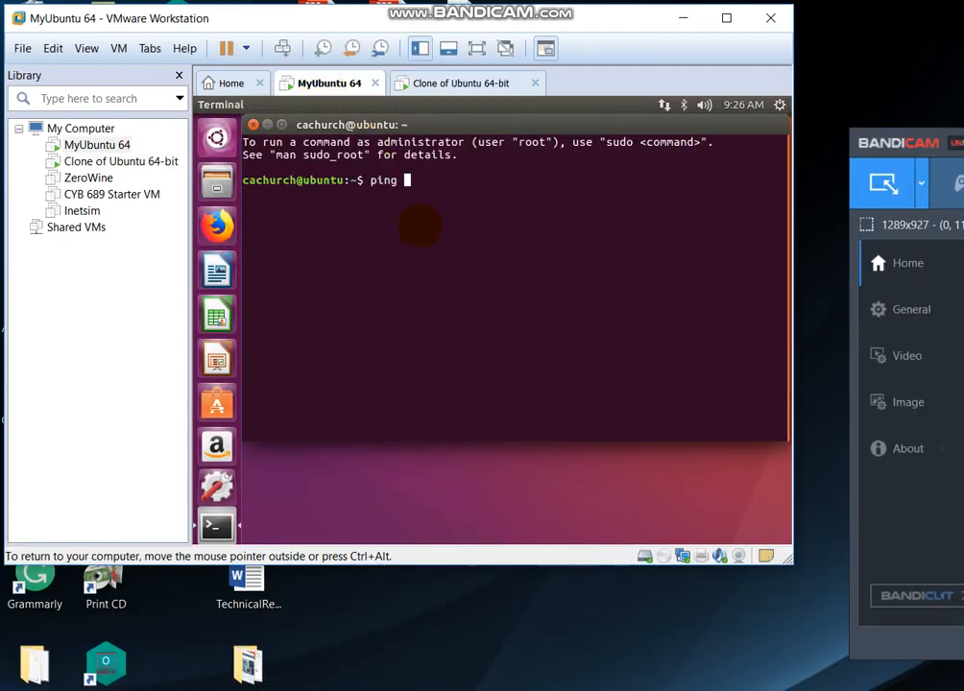
{"action": "type", "text": "google.com"}
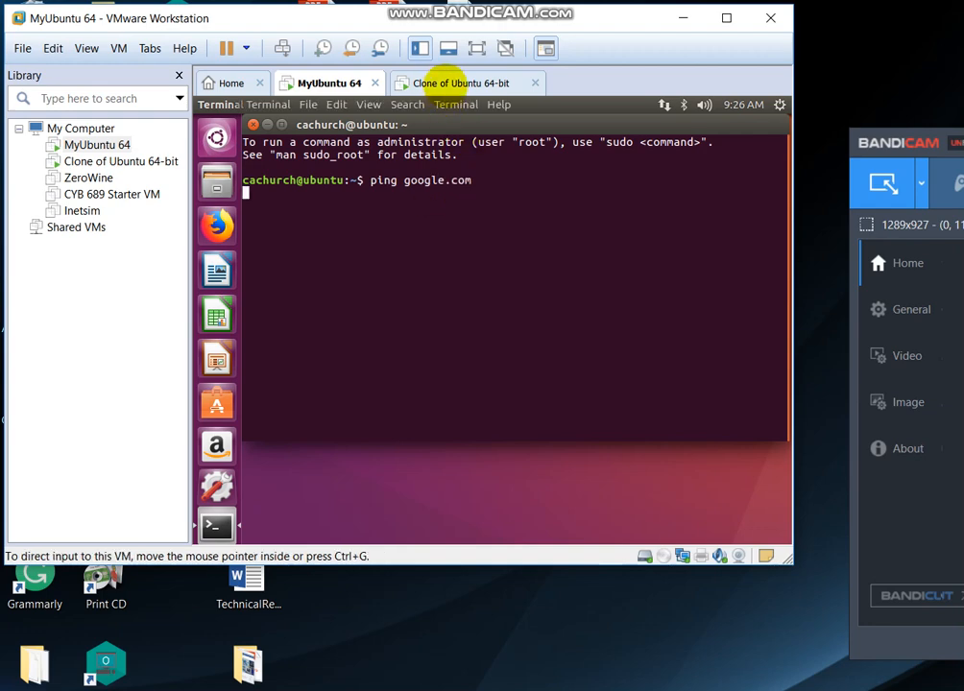
{"action": "left_click", "coordinate": [466, 82]}
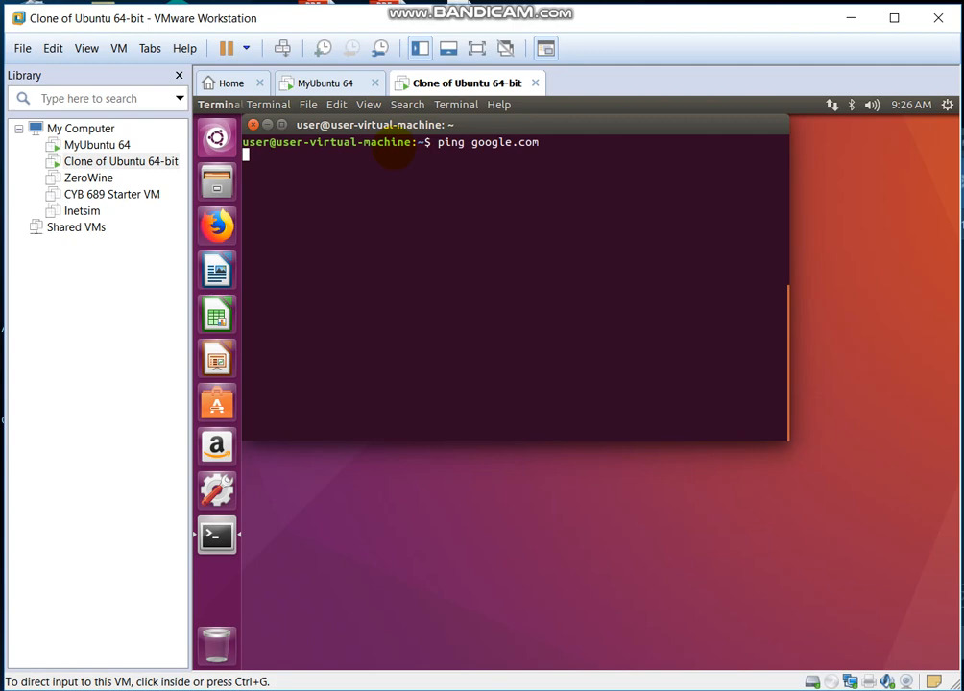
{"action": "key", "text": "ctrl+c"}
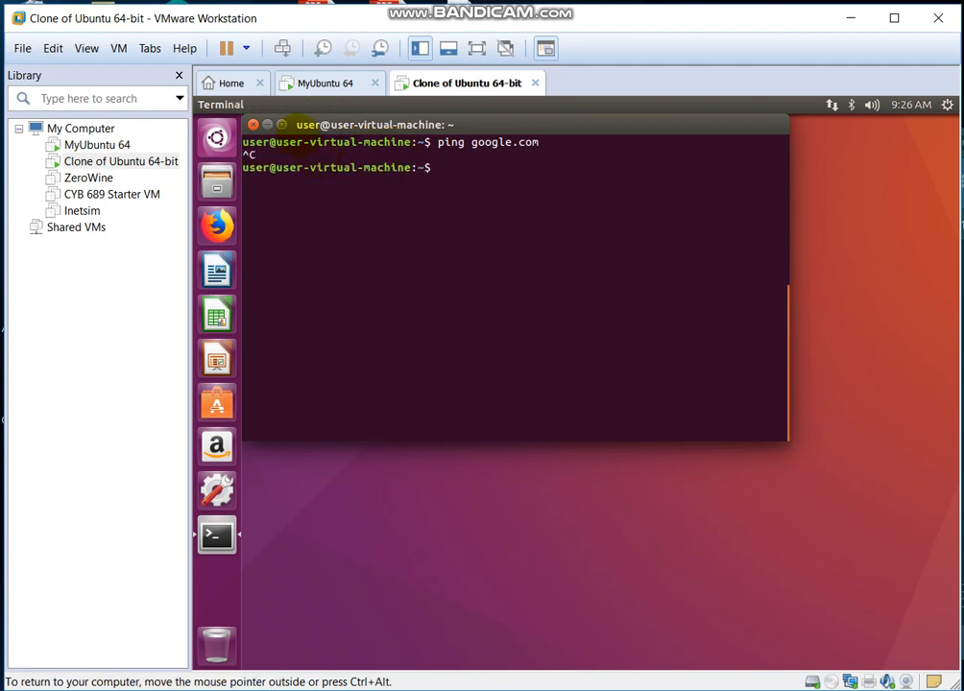
{"action": "left_click", "coordinate": [330, 83]}
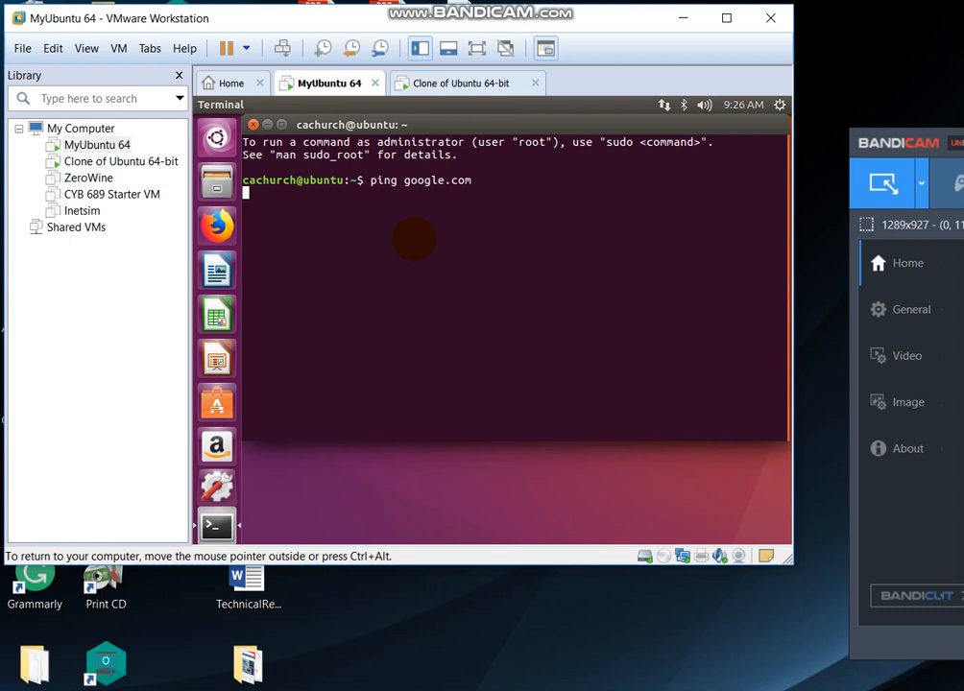
{"action": "key", "text": "ctrl+c"}
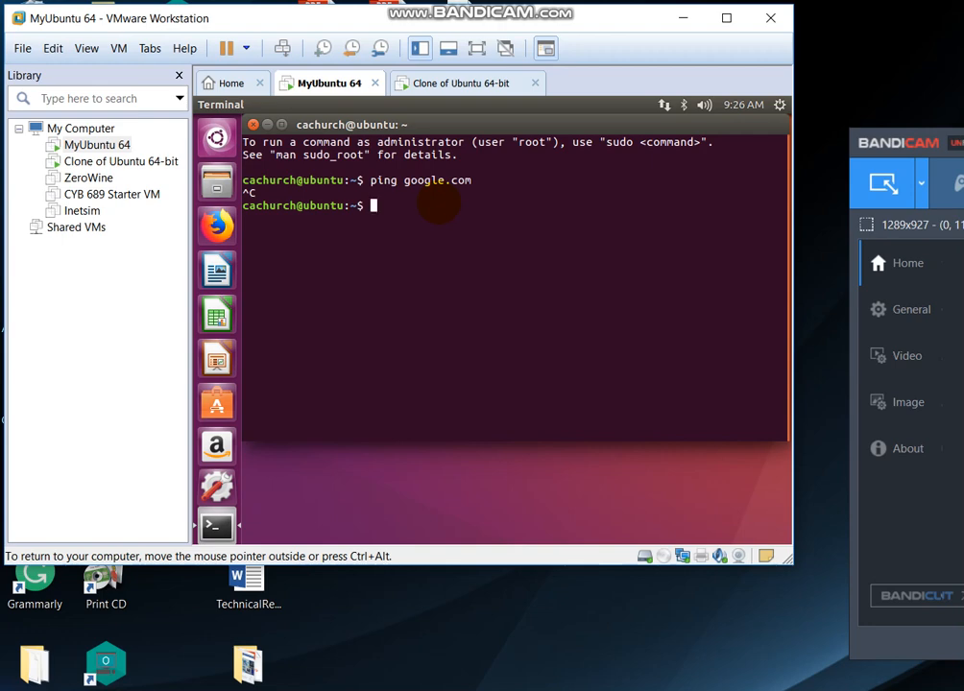
Step: Run ifconfig on MyUbuntu 64 to list its ens33 and loopback interfaces (192.168.161.128)
{"action": "type", "text": "ifconfig"}
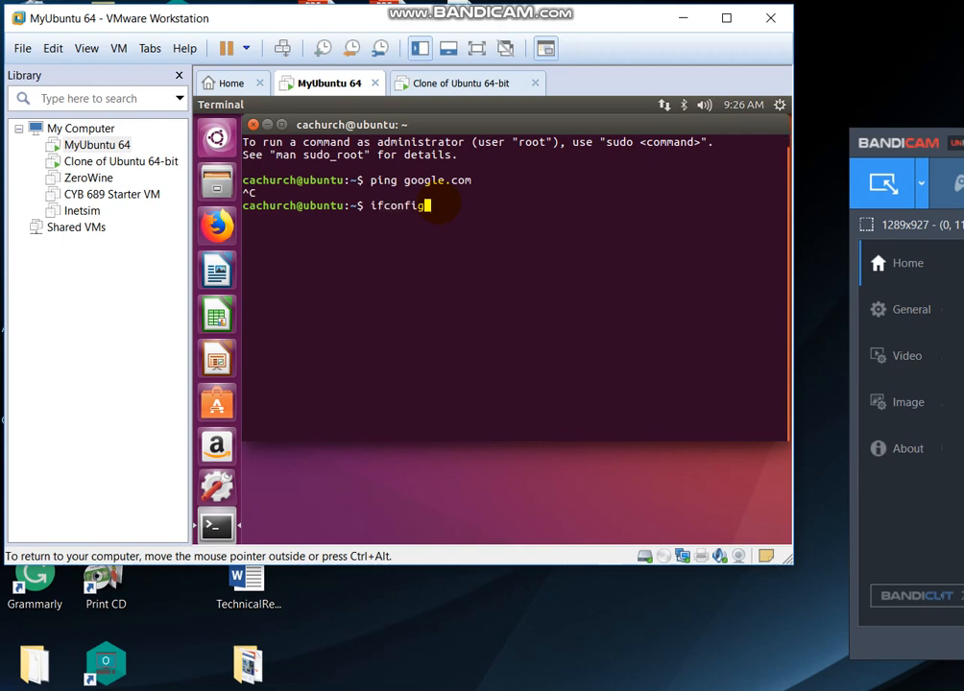
{"action": "key", "text": "Return"}
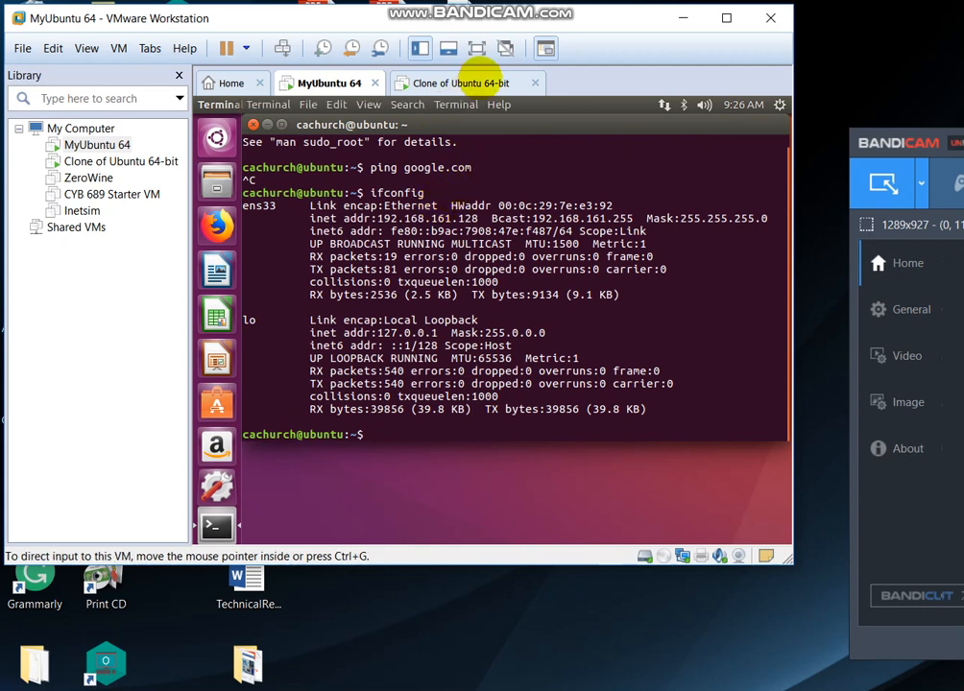
{"action": "left_click", "coordinate": [465, 82]}
{"action": "type", "text": "i"}
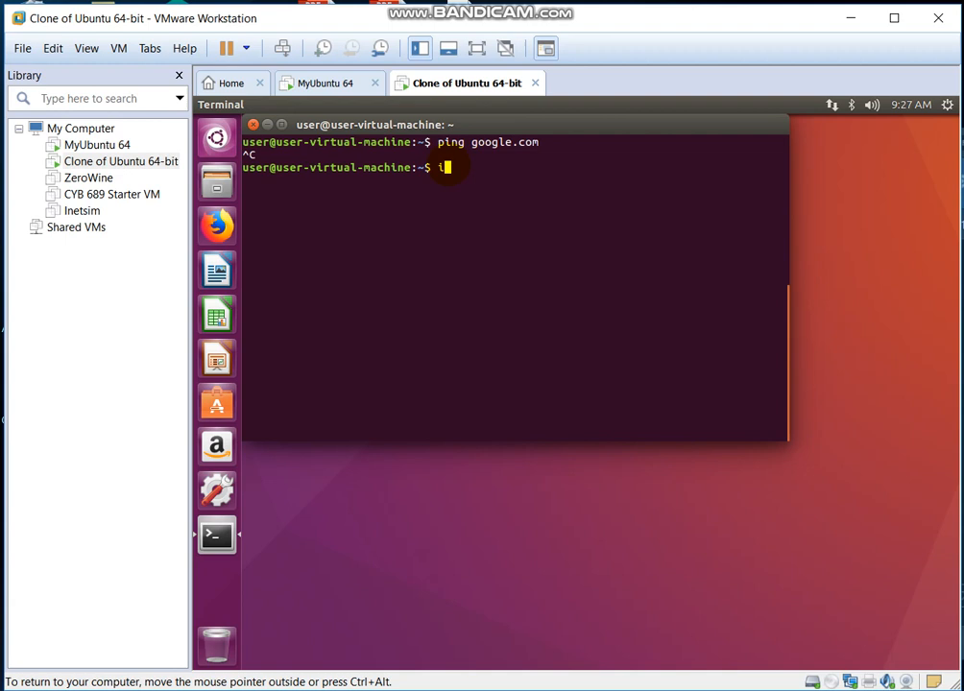
{"action": "key", "text": "Return"}
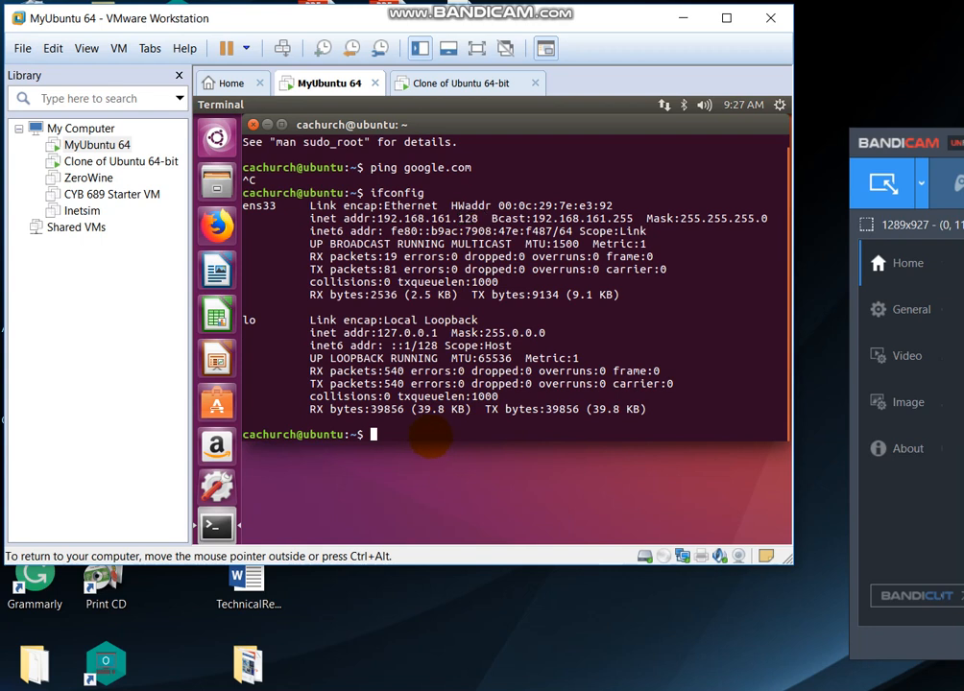
Step: Ping the clone at 192.168.161.130 from MyUbuntu 64, stop after six replies, then move to the clone
{"action": "type", "text": "ping"}
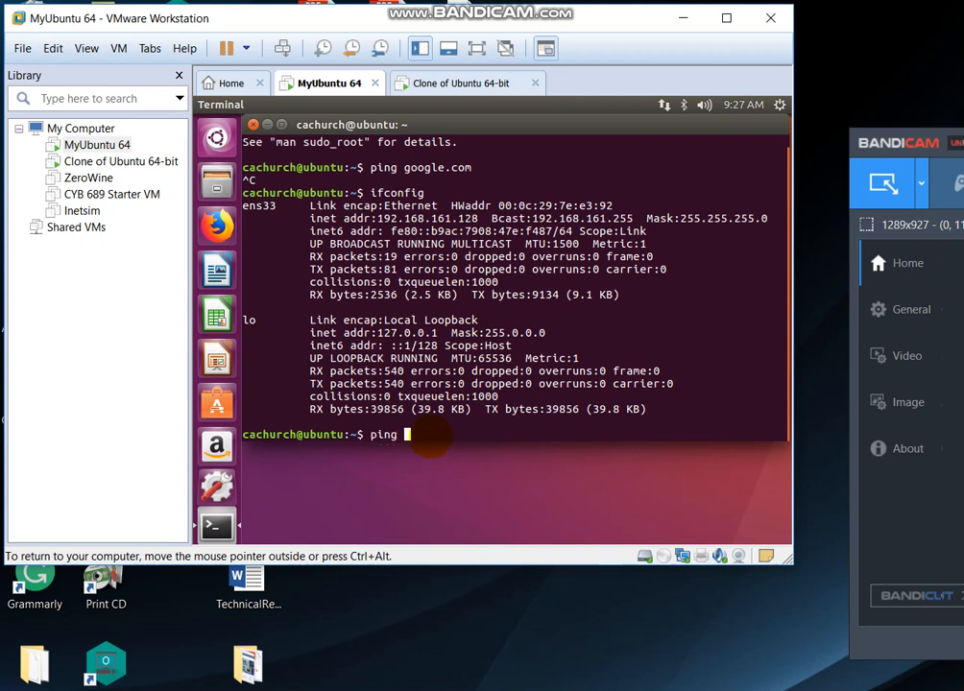
{"action": "type", "text": "192.1"}
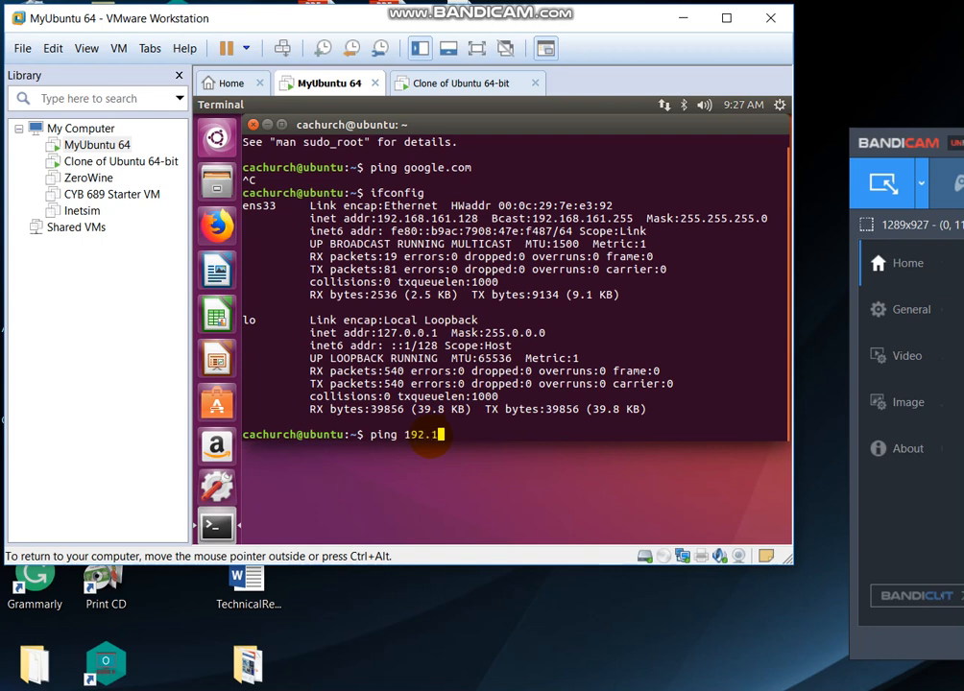
{"action": "type", "text": "68."}
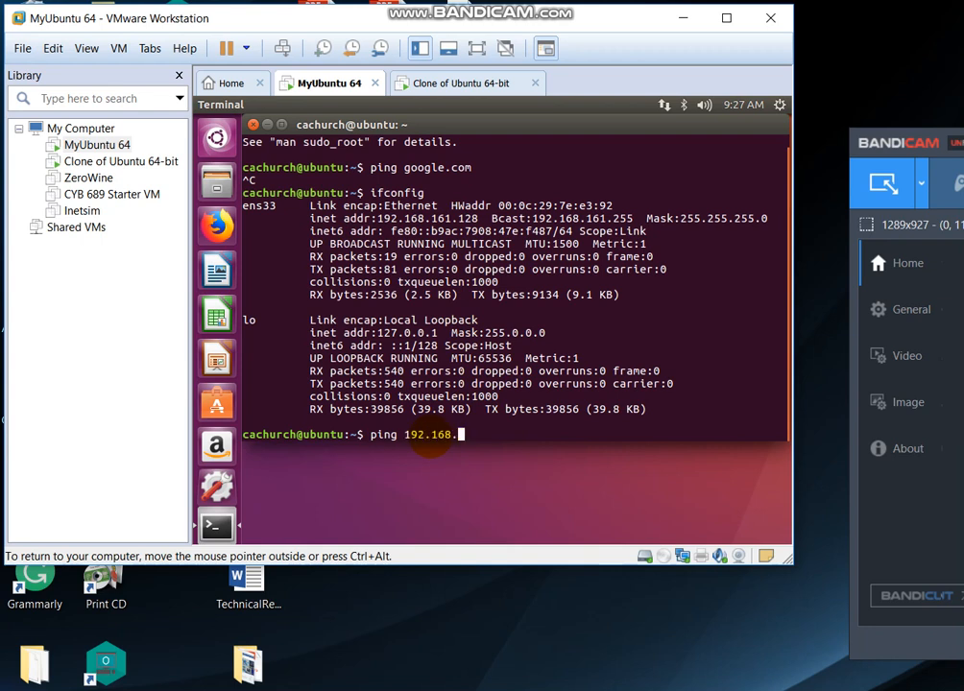
{"action": "type", "text": "161"}
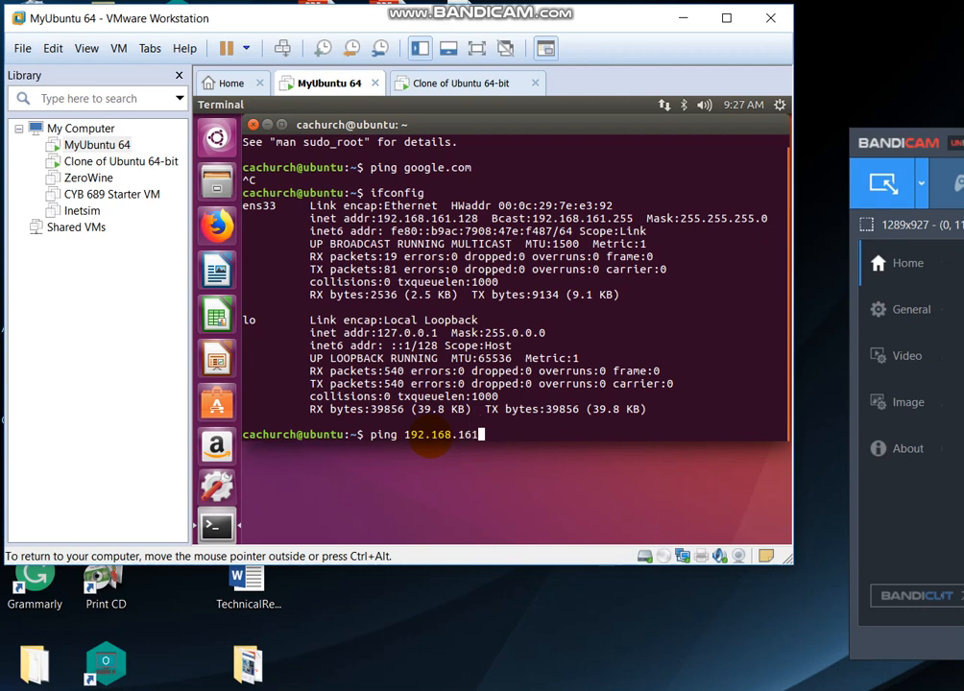
{"action": "key", "text": "Return"}
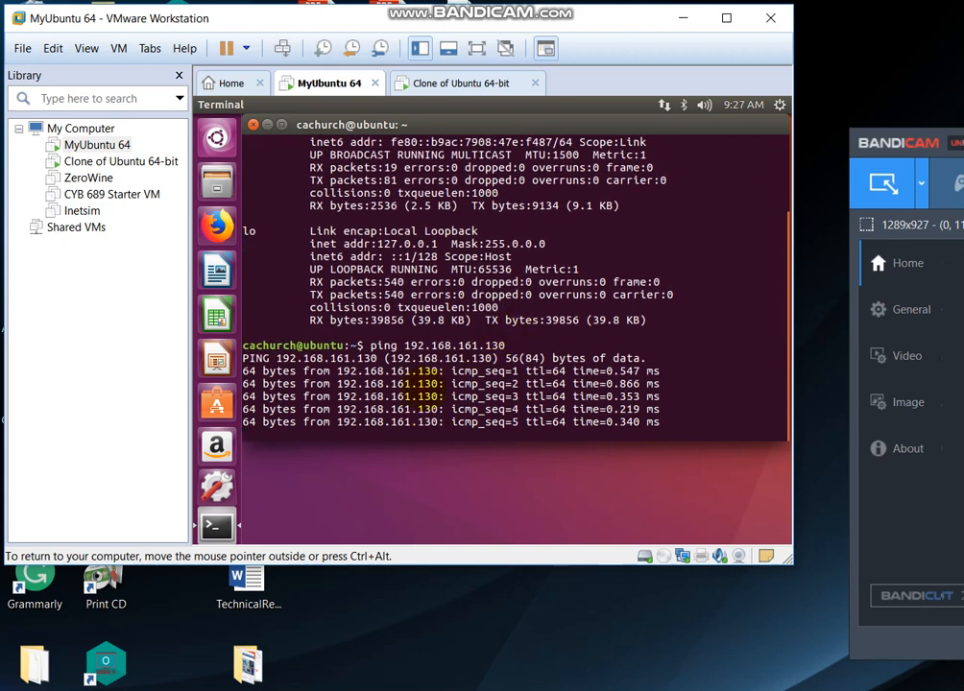
{"action": "key", "text": "ctrl+c"}
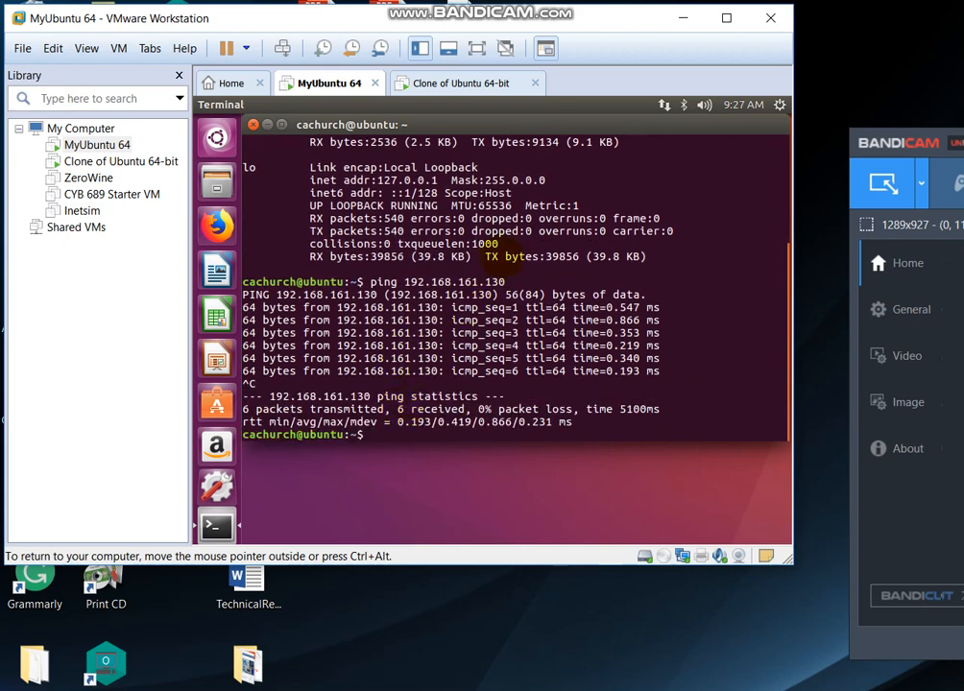
{"action": "left_click", "coordinate": [459, 83]}
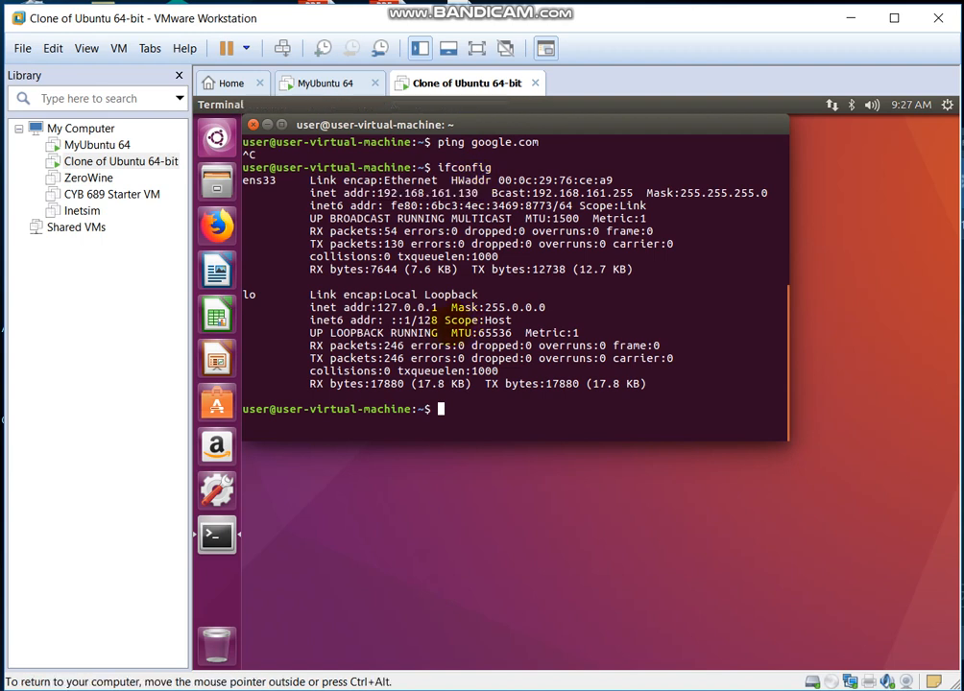
Step: Ping MyUbuntu 64 at 192.168.161.128 from the clone and stop after five replies with 0% loss
{"action": "type", "text": "ping"}
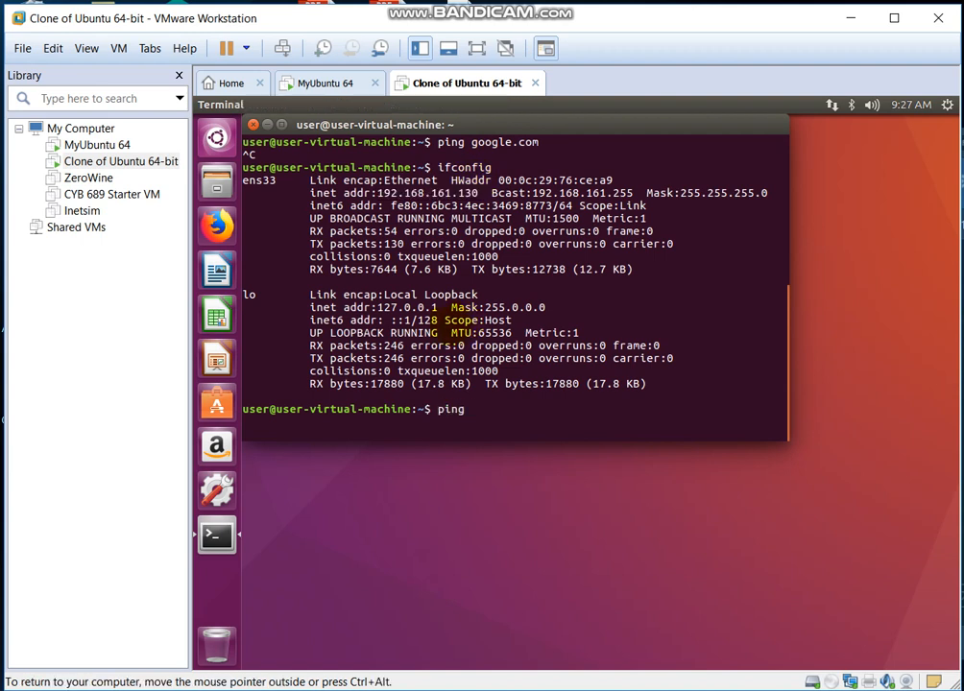
{"action": "type", "text": "19"}
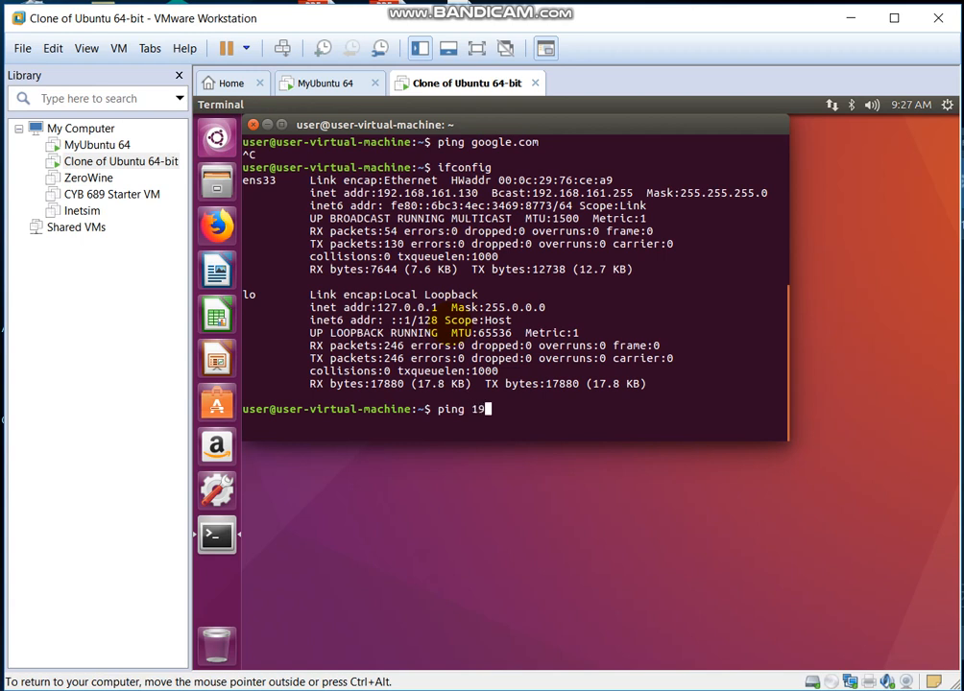
{"action": "type", "text": "2.16"}
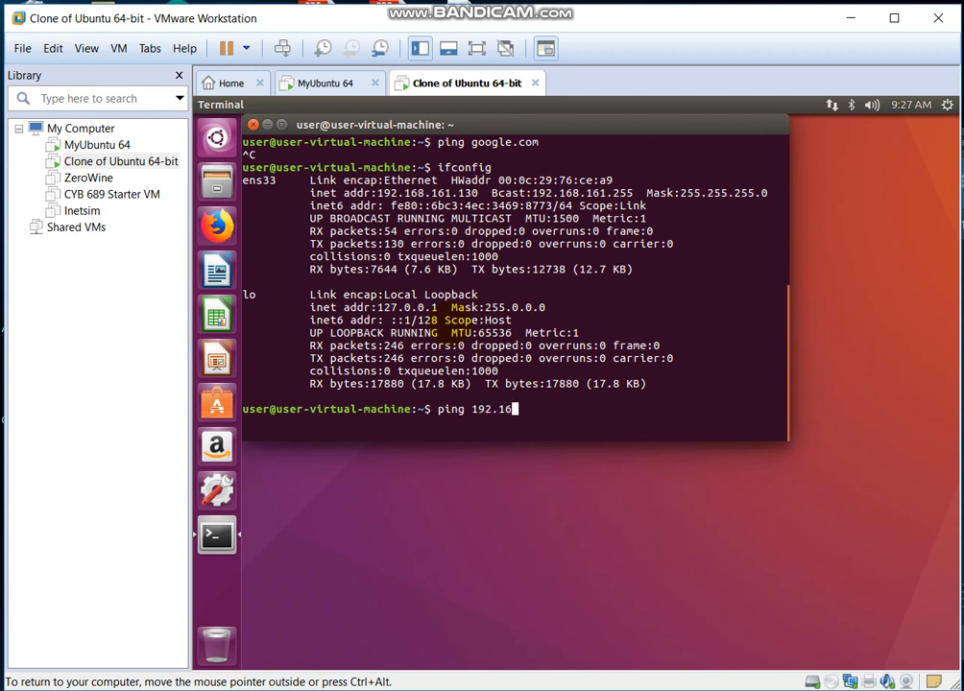
{"action": "type", "text": "8.16"}
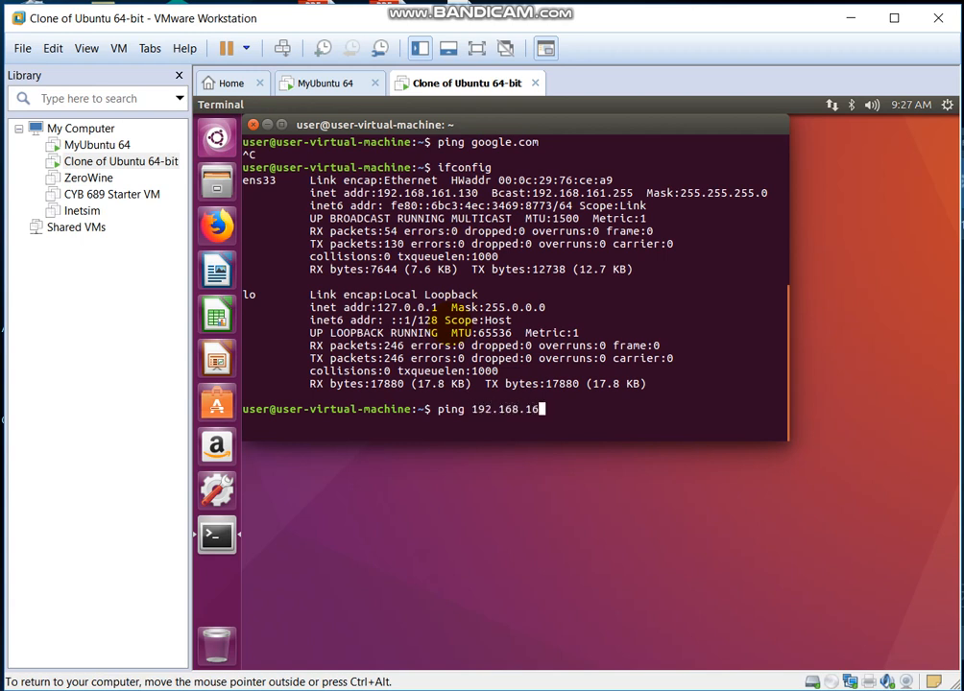
{"action": "type", "text": "1.1"}
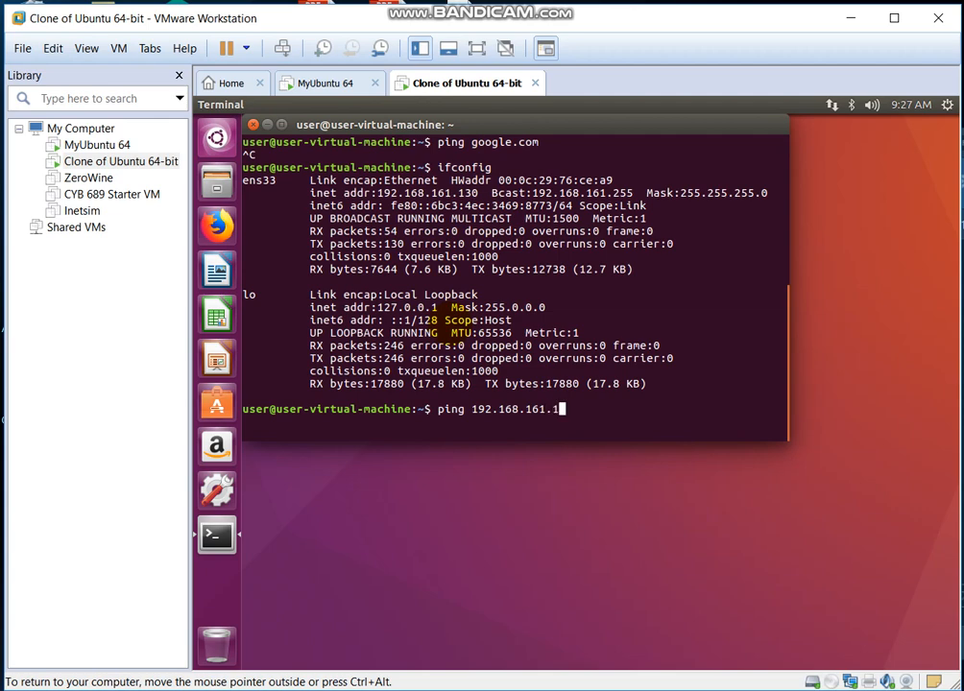
{"action": "key", "text": "Return"}
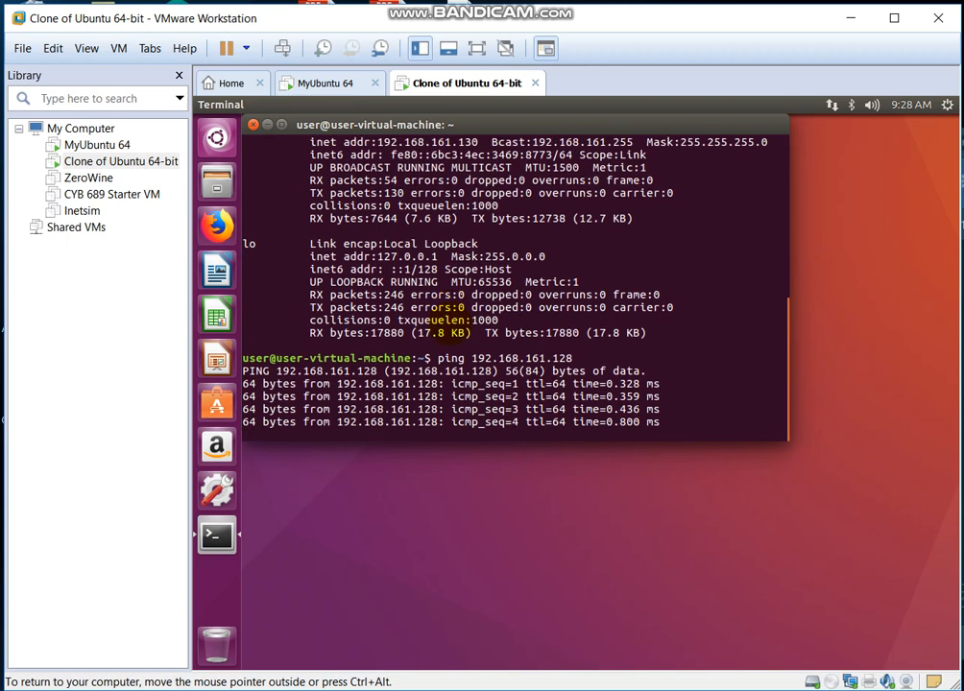
{"action": "key", "text": "ctrl+c"}
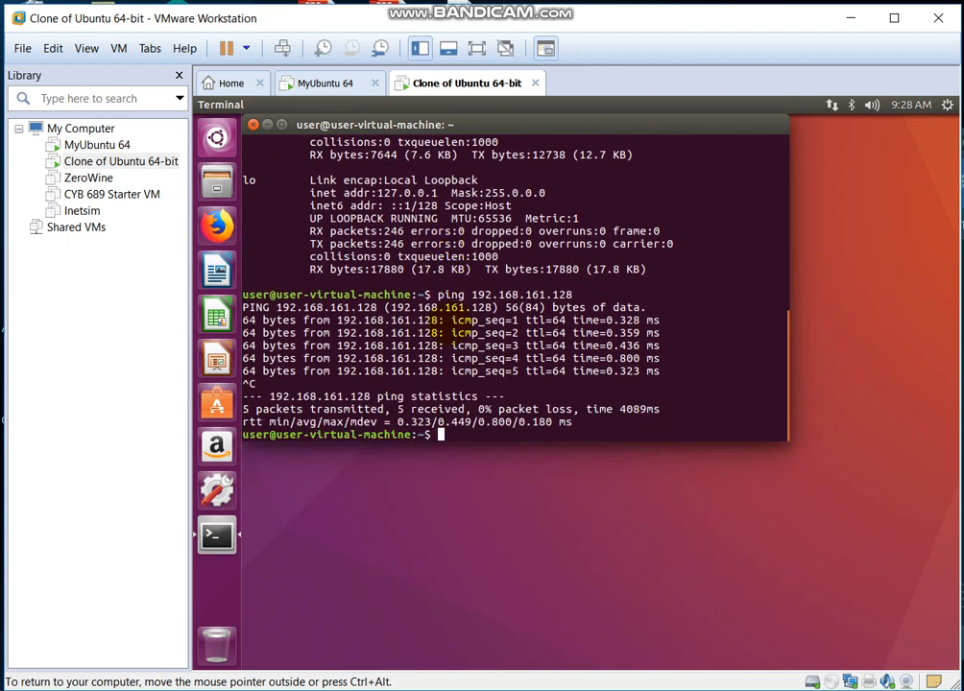